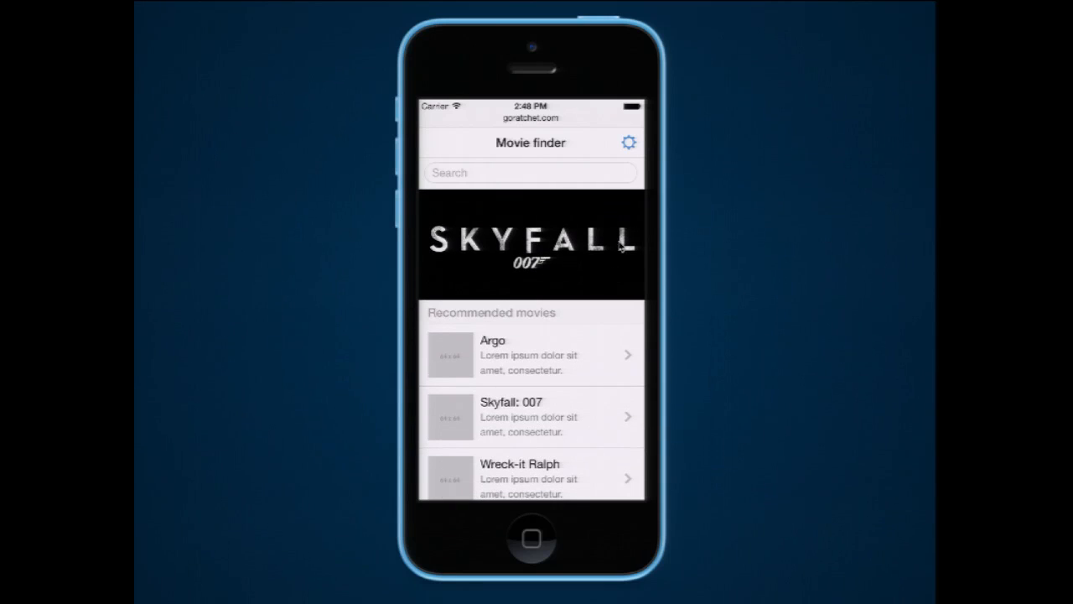
Enable sounds and parental controls in Settings, then leave the settings screen.
left_click(629, 141)
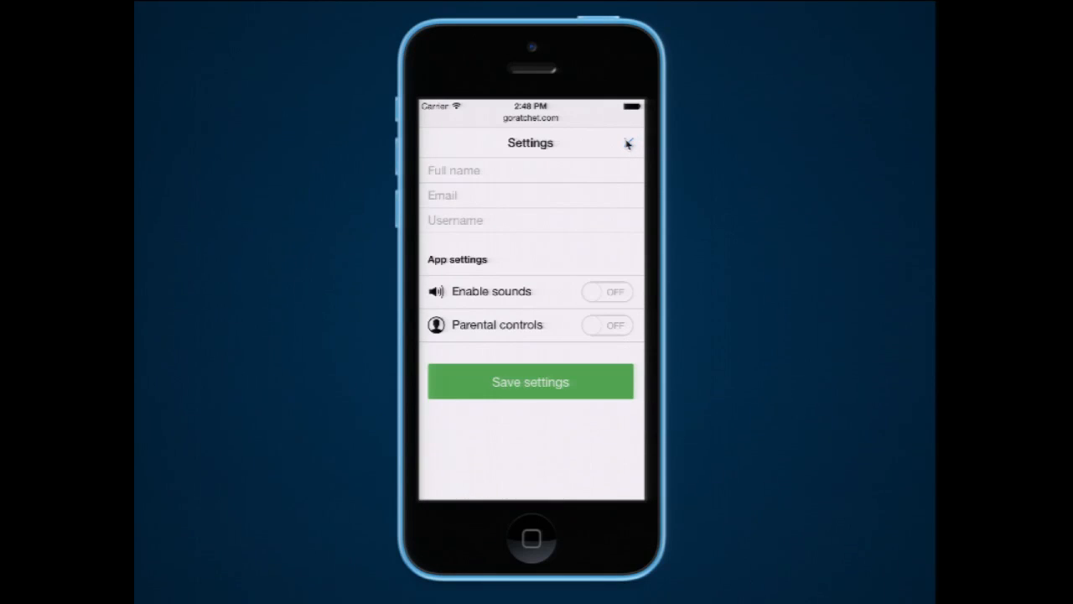
left_click(607, 292)
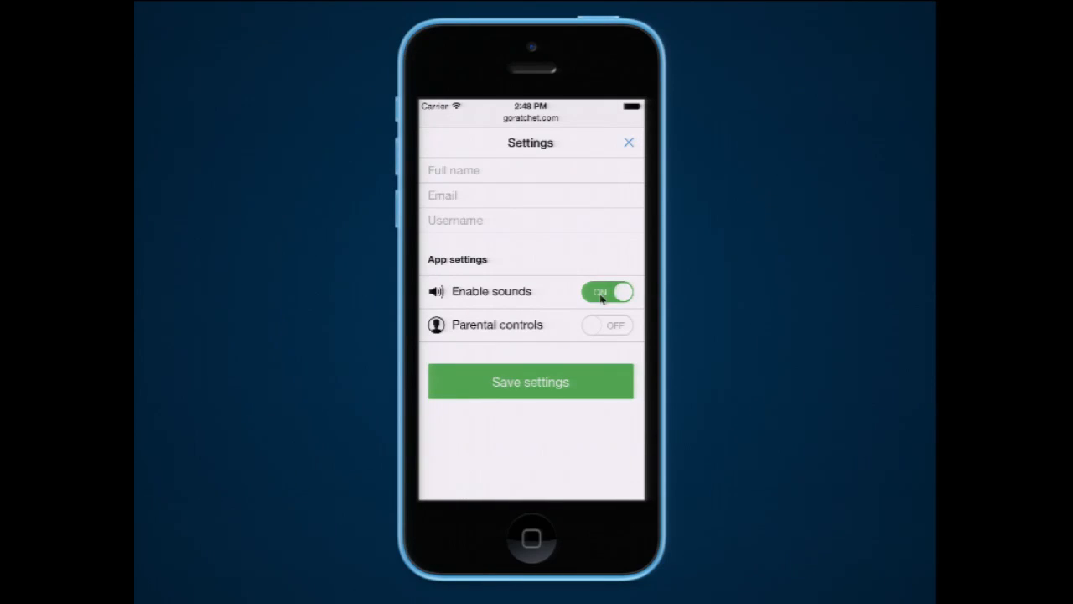
left_click(607, 325)
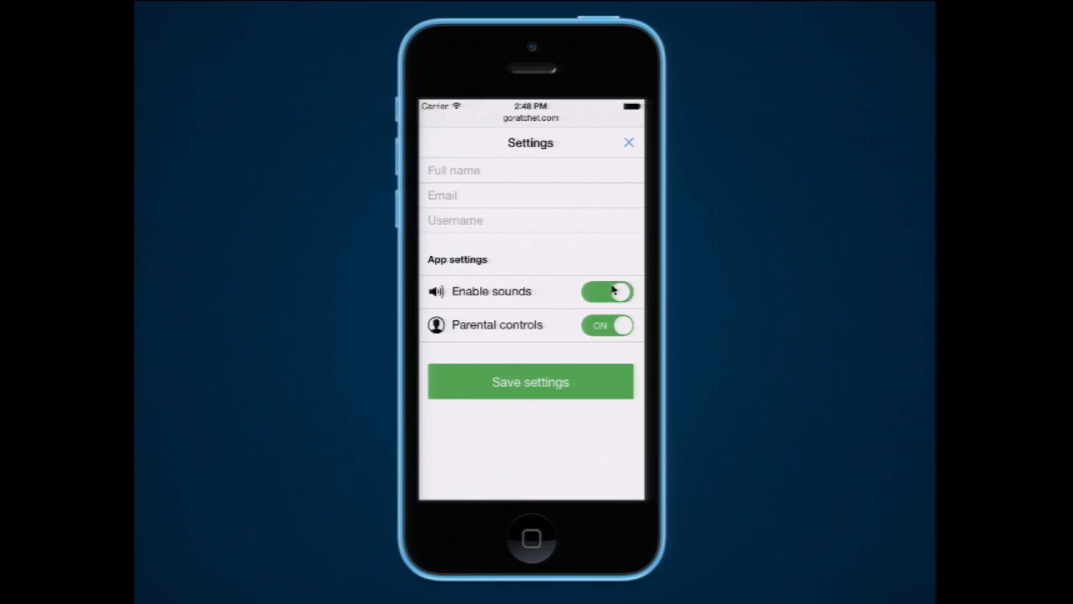
left_click(607, 291)
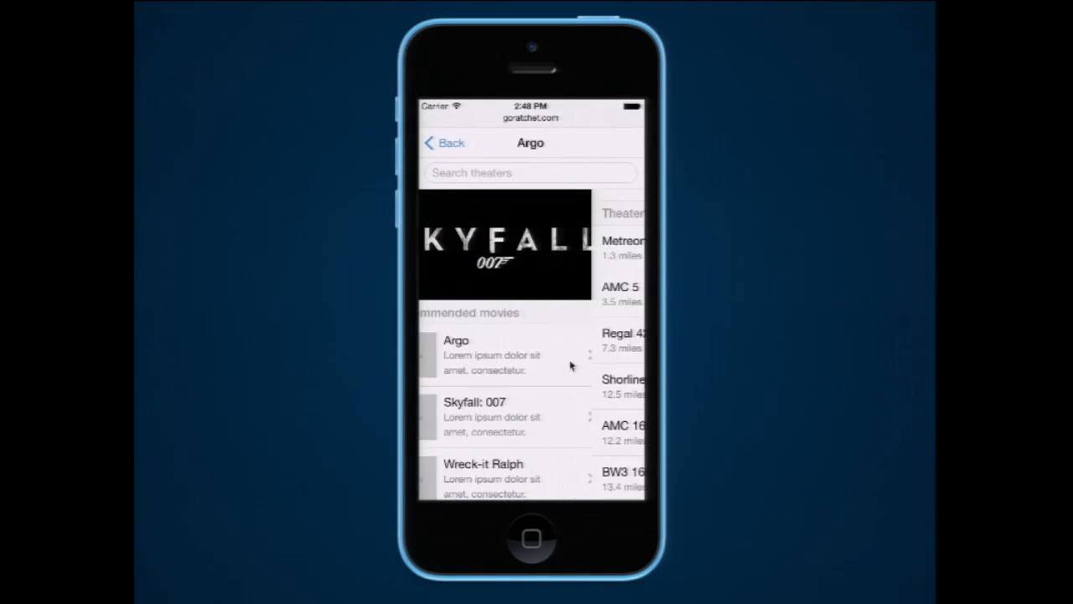
Pick Argo from Recommended movies to show its nearby theaters.
scroll("down", 3)
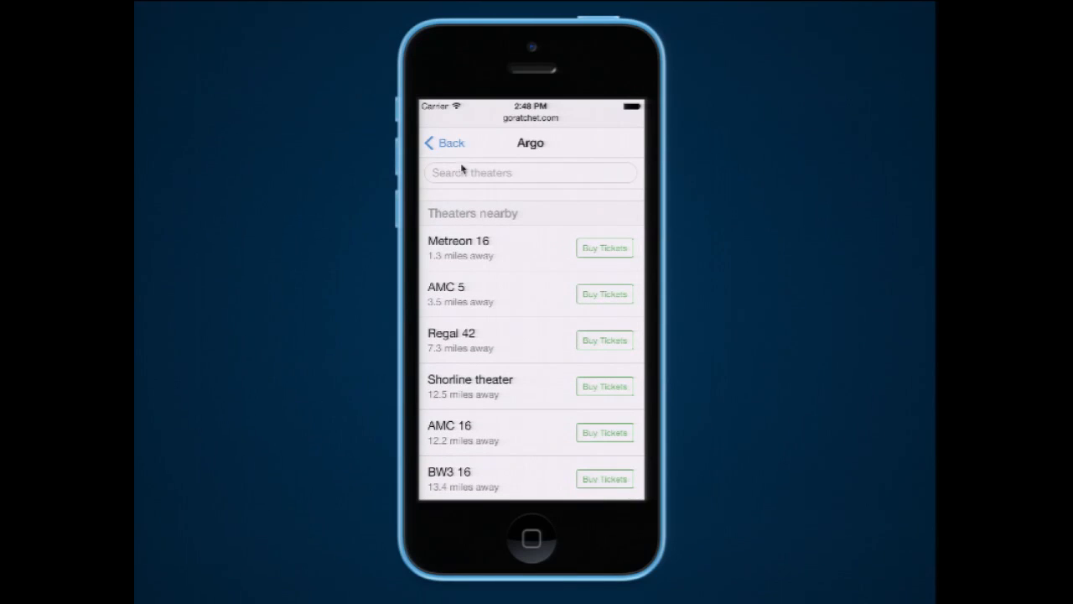
left_click(444, 142)
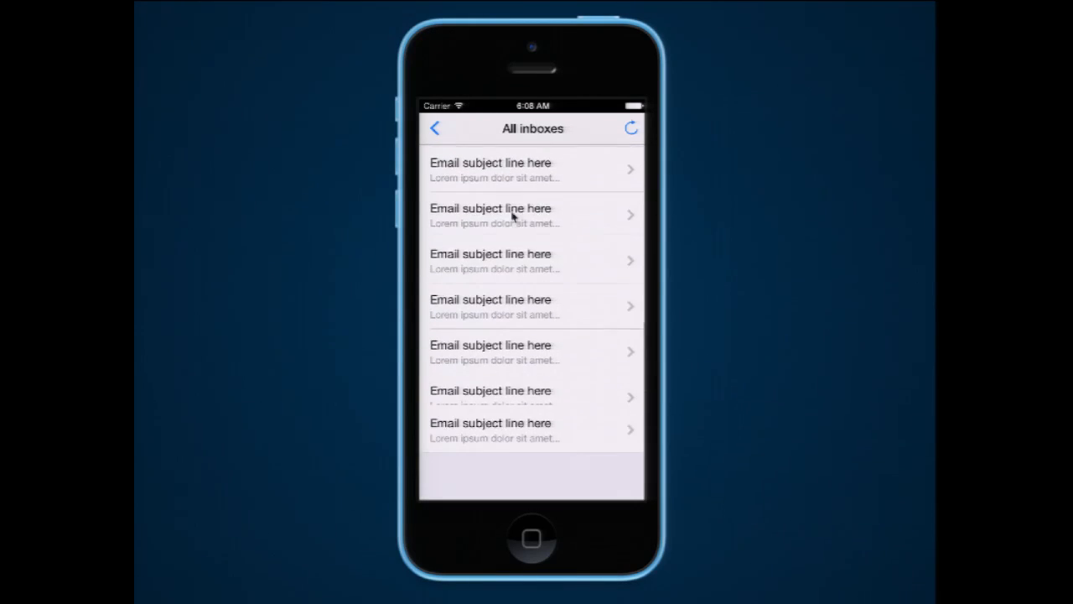
Return from All inboxes to Mailboxes and start a blank new message.
scroll("down", 3)
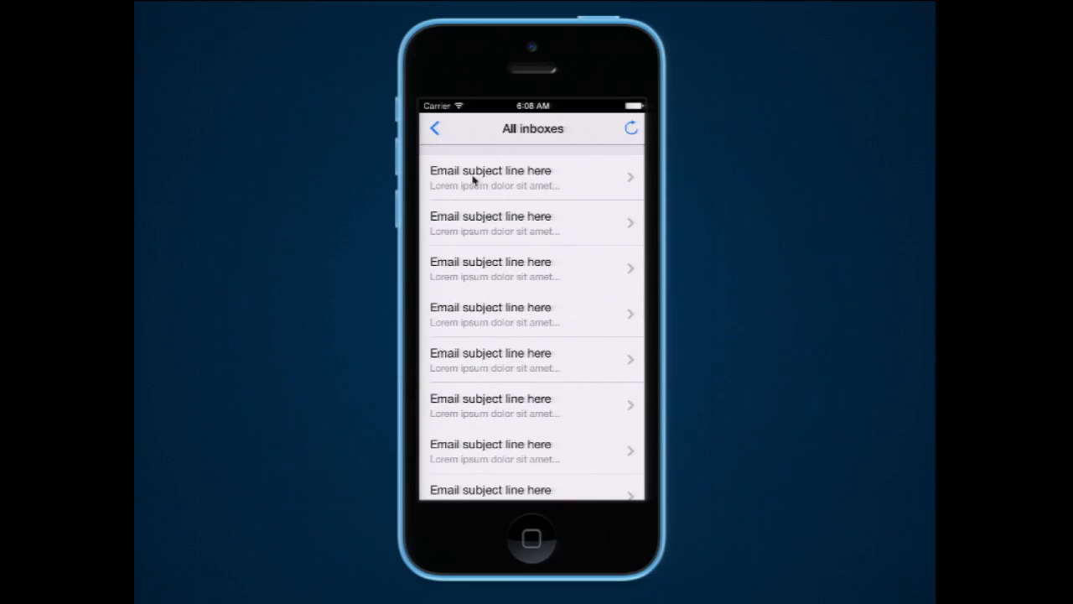
left_click(436, 128)
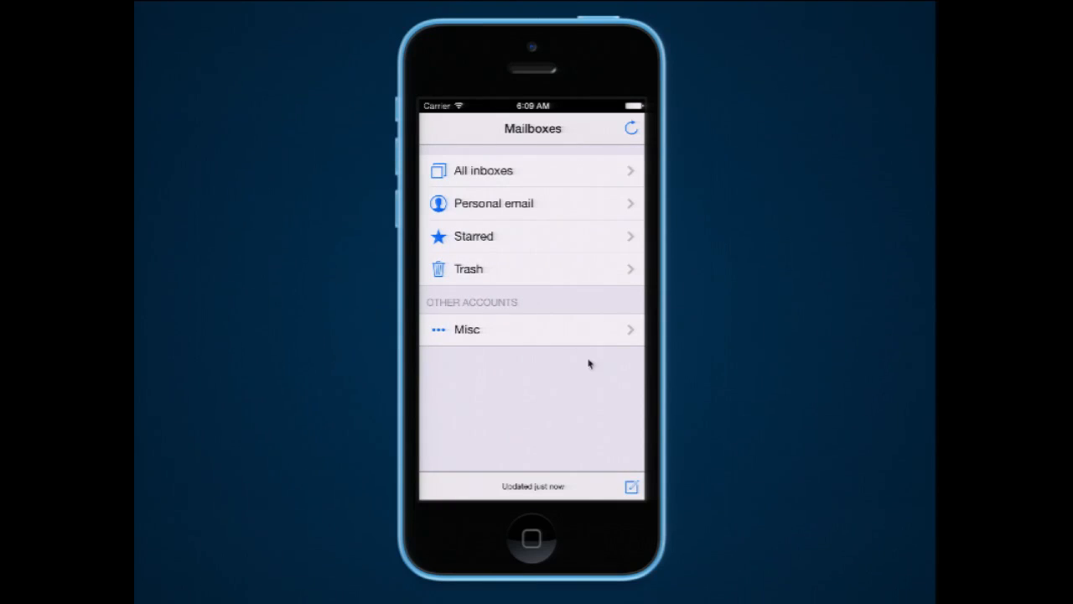
left_click(630, 486)
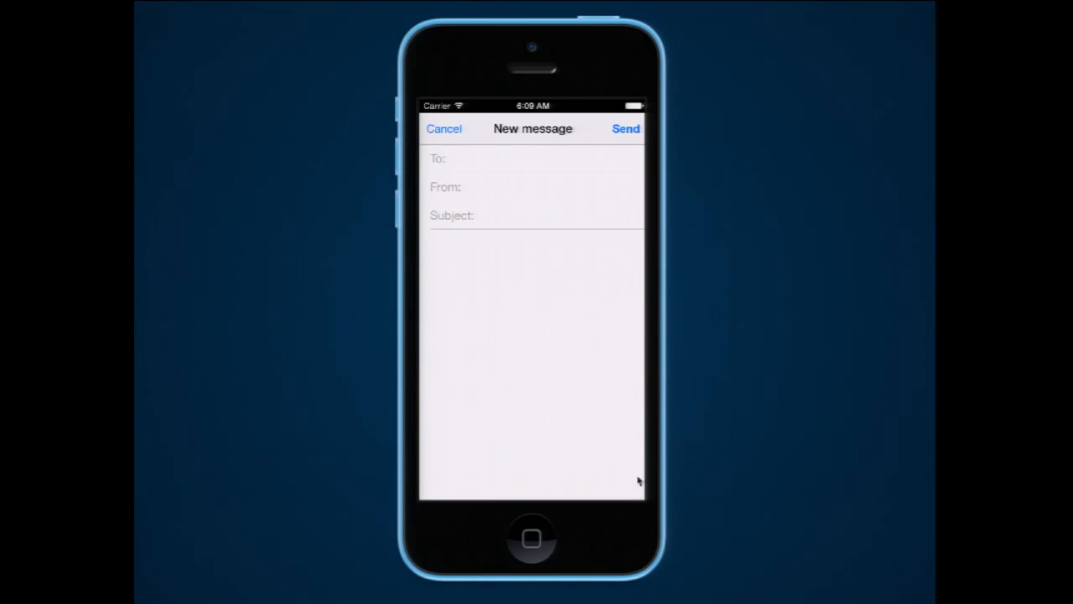